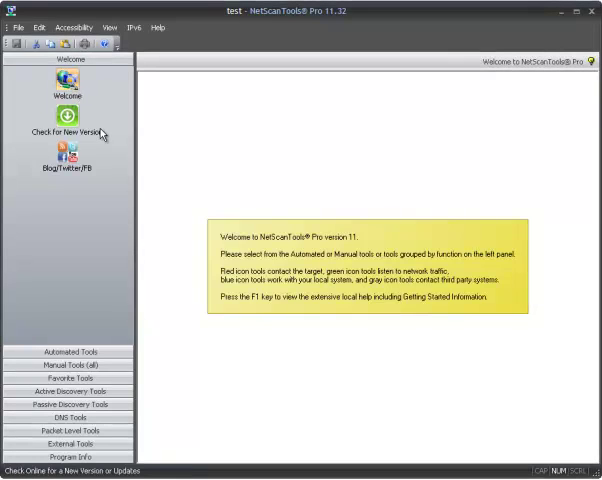
mouse_move(96, 132)
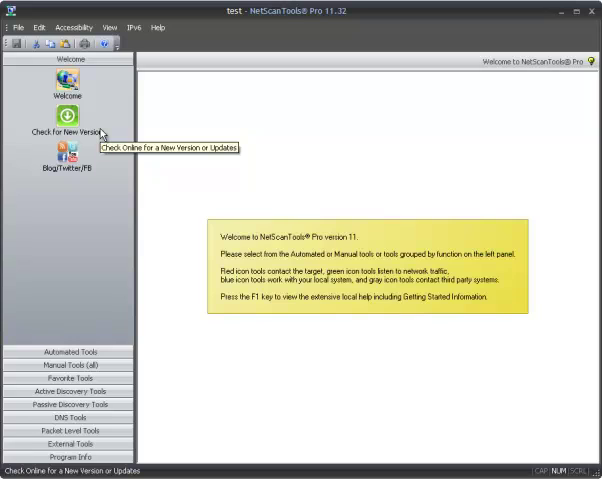
mouse_move(204, 312)
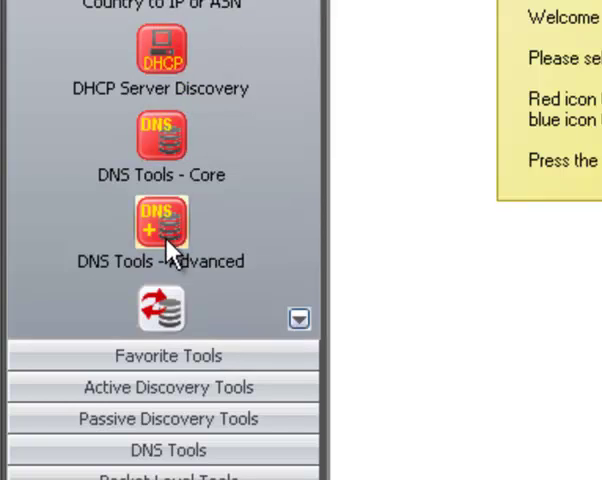
Step: Switch to the DNS Tools - Advanced page with example.com as the target
click(160, 224)
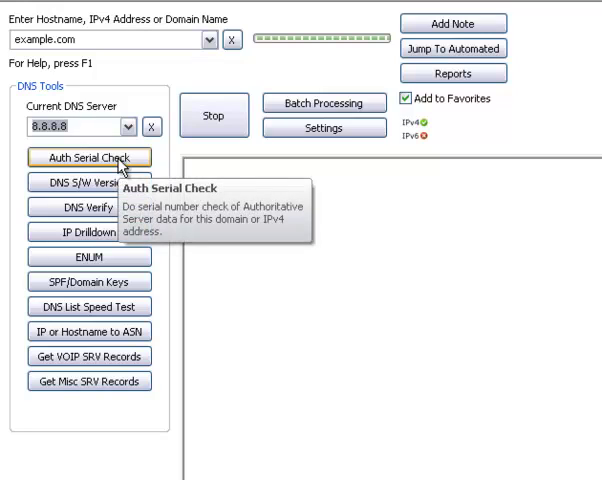
click(90, 156)
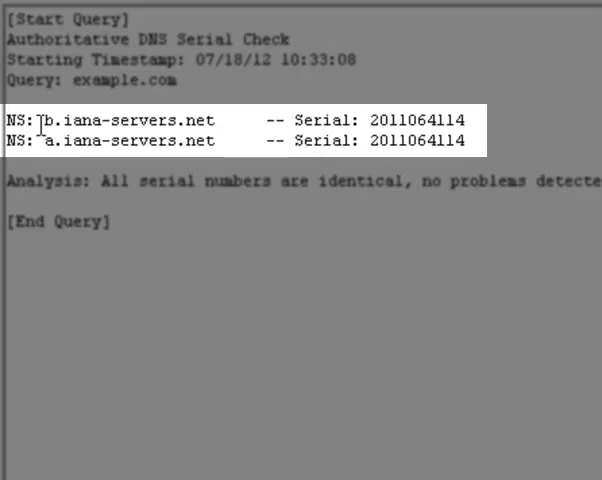
mouse_move(344, 128)
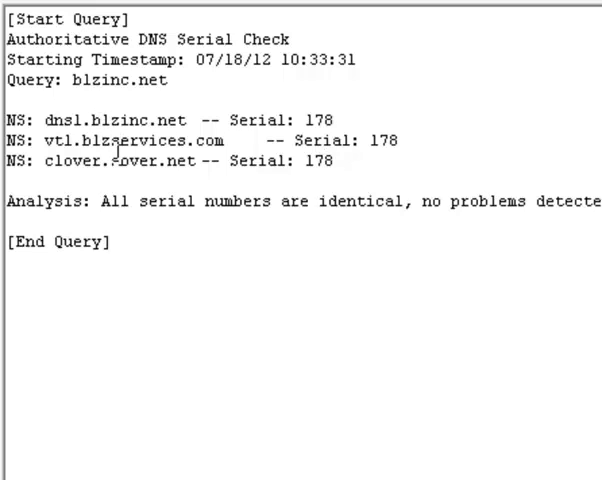
mouse_move(318, 208)
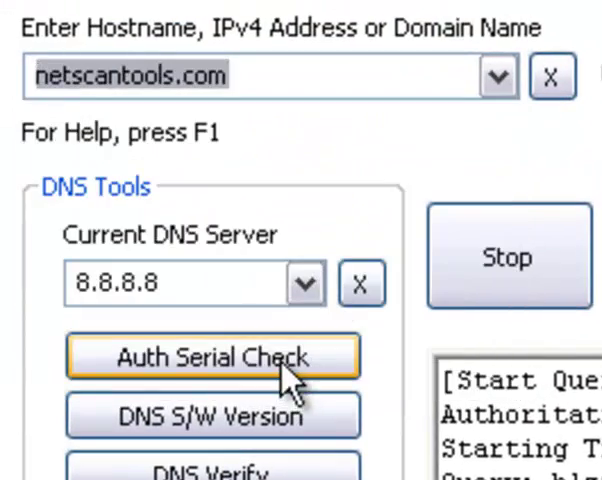
Step: Run Auth Serial Check on netscantools.com, all name server serials reported identical
click(212, 356)
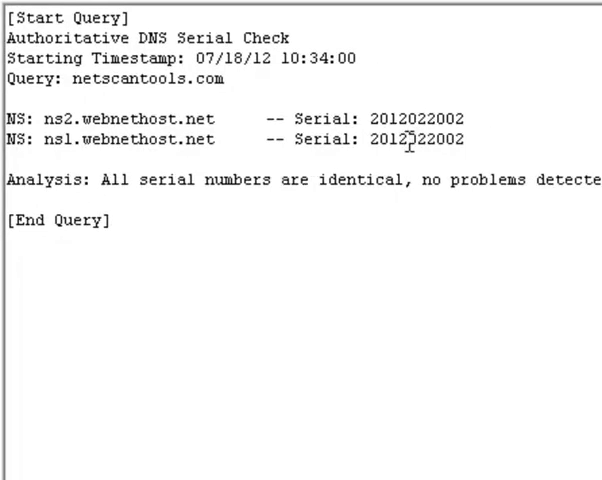
Step: Select microsoft.com from the target history and run Auth Serial Check on its msft.net name servers
click(280, 44)
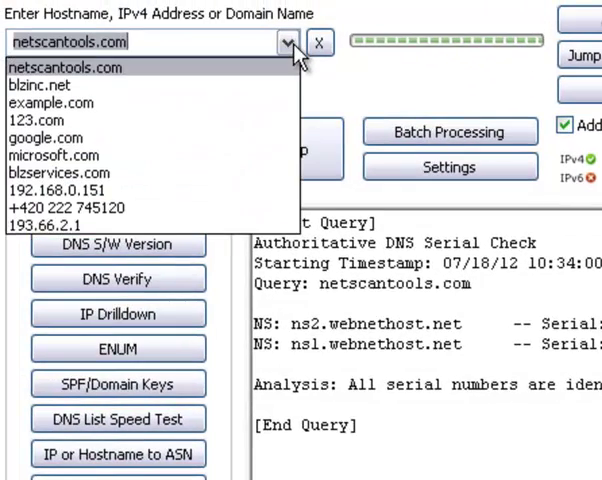
click(52, 156)
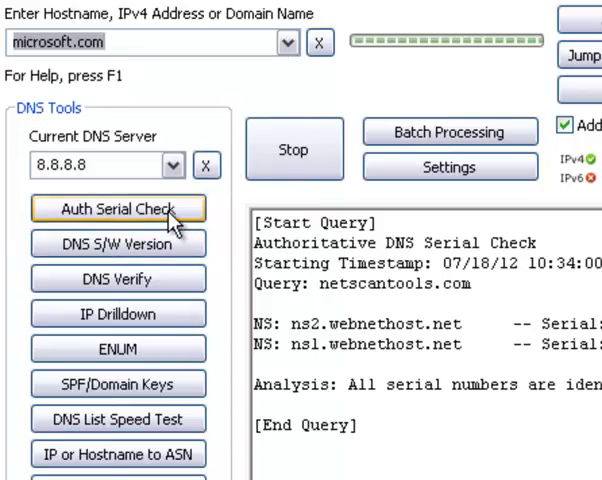
click(116, 210)
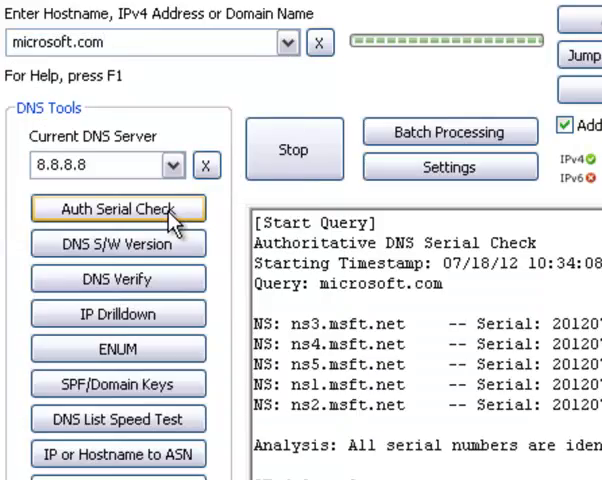